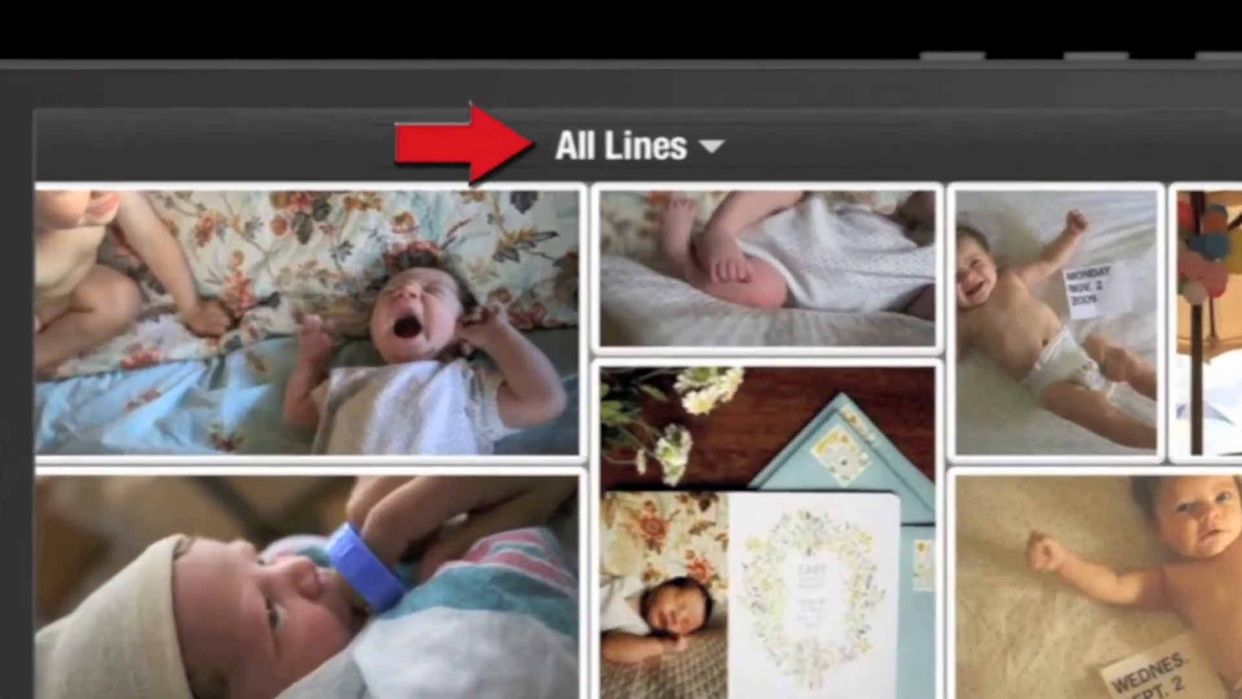
# - Open the 'A Year in the Life Of' line from All Lines
pyautogui.click(618, 146)
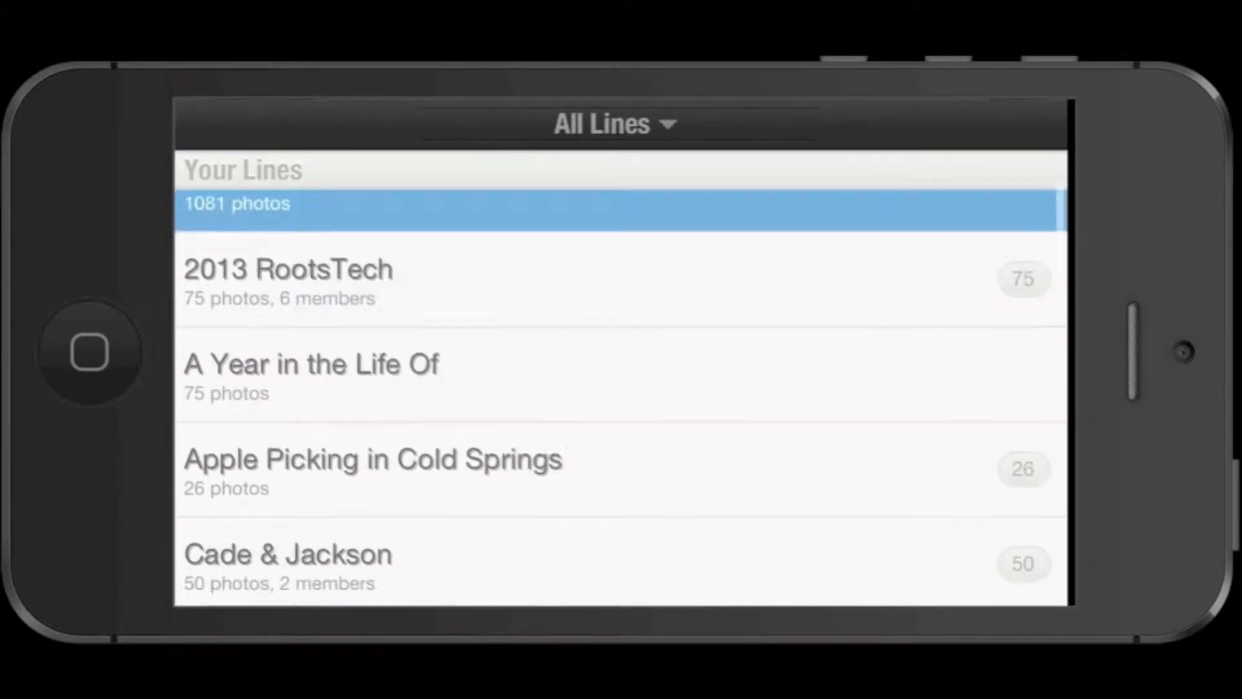
pyautogui.click(311, 365)
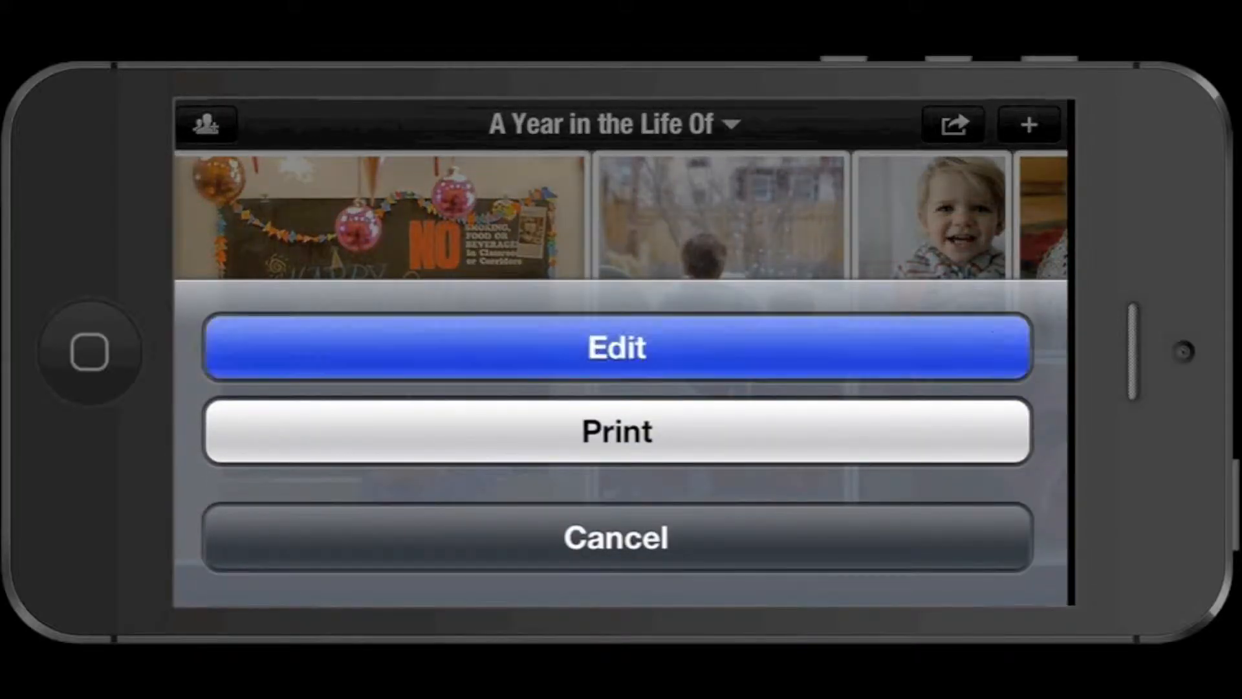
# - Enter edit mode and browse the photo sort options, such as Taken: Oldest to Newest
pyautogui.click(615, 346)
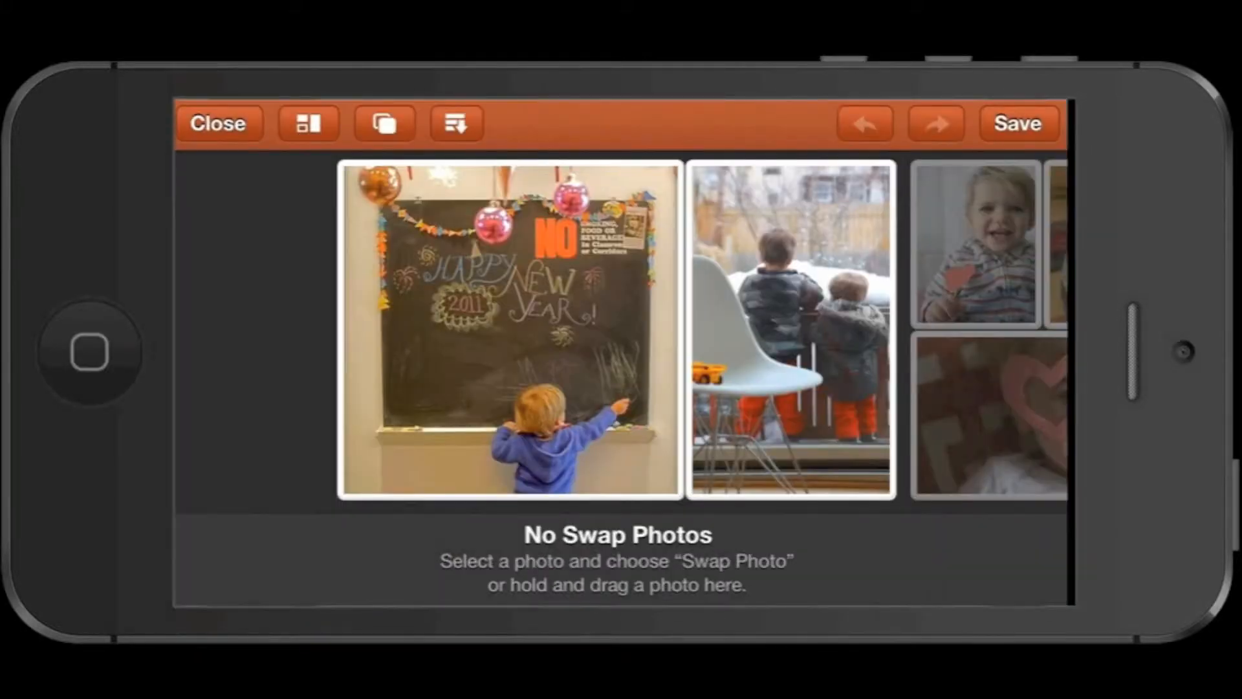
pyautogui.click(455, 124)
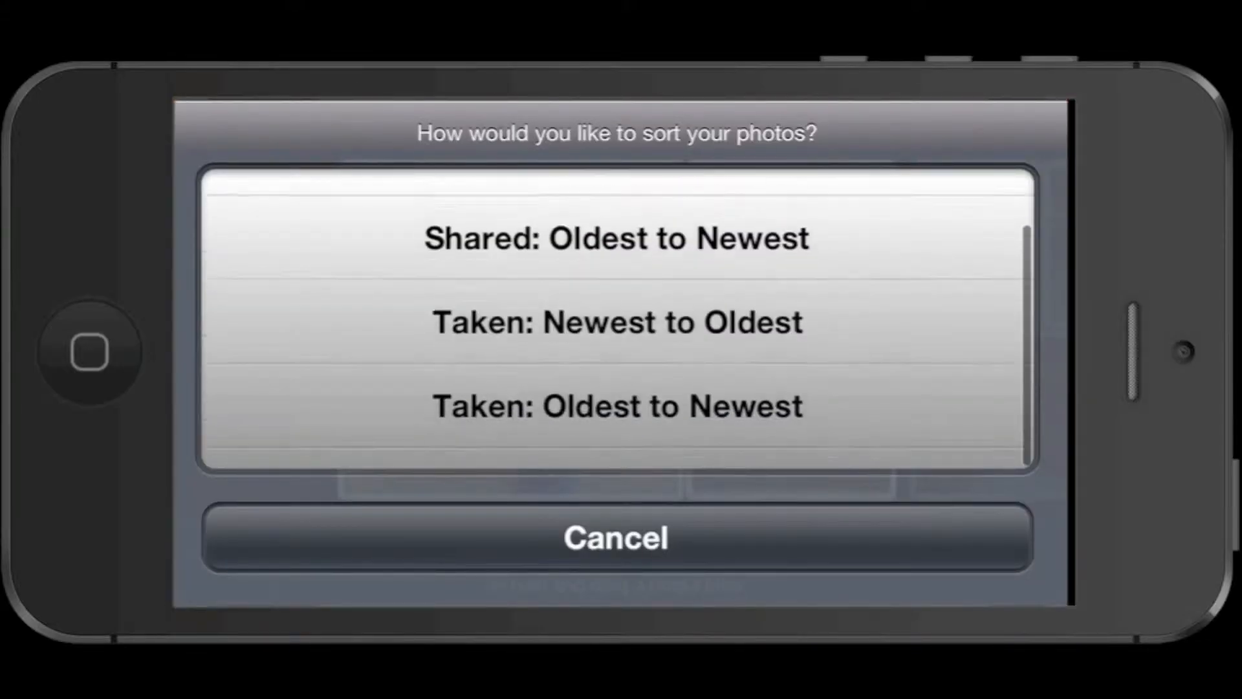
pyautogui.scroll(-3)
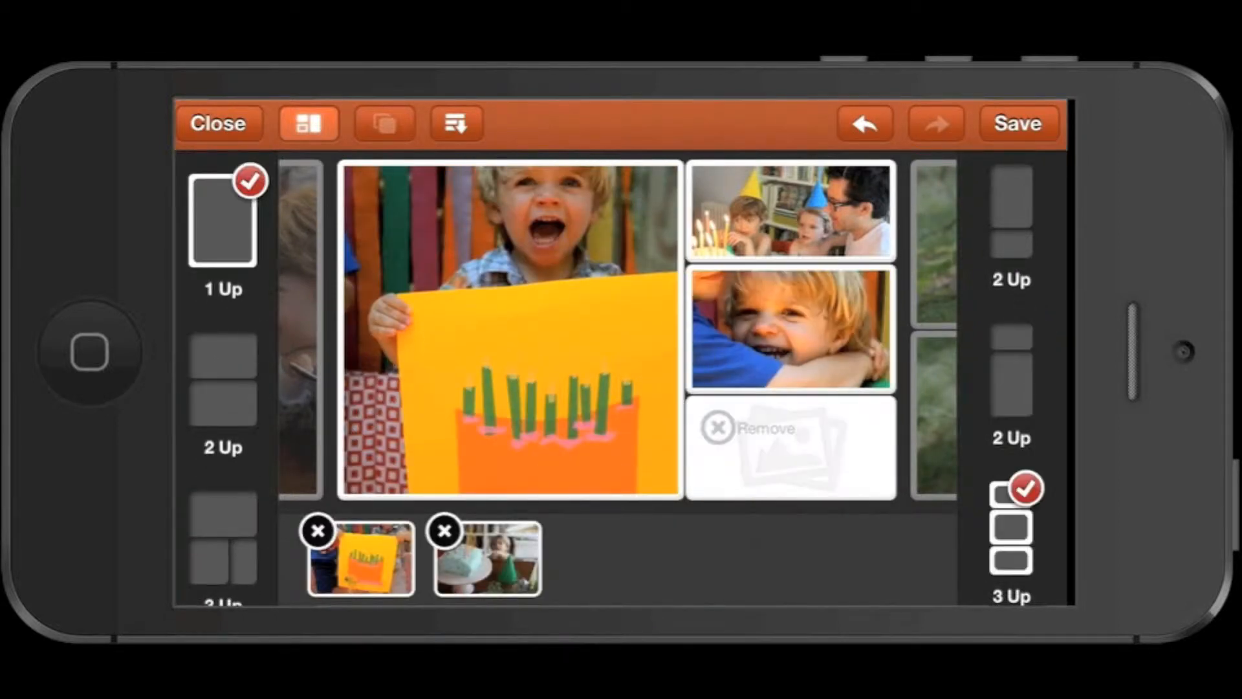
# - Remove the hugging-boy photo from the 3 Up page to the tray
pyautogui.click(1010, 190)
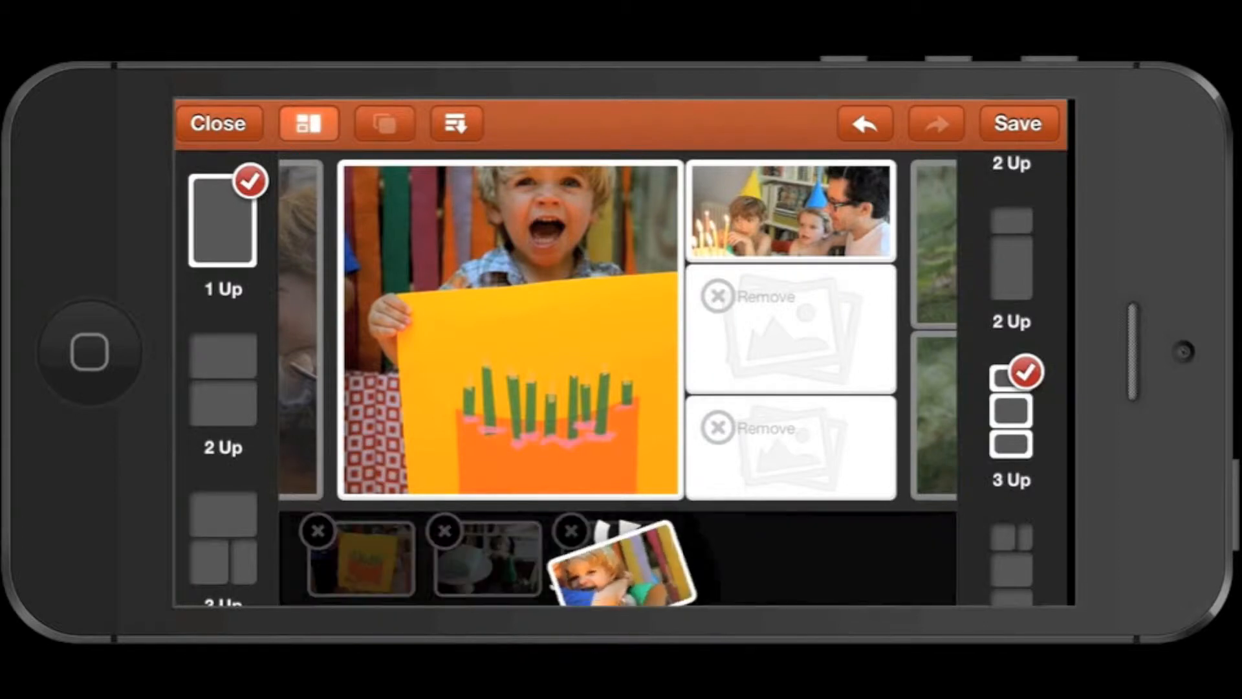
# - Drag a tray photo into an empty side slot on the page
pyautogui.moveTo(618, 570); pyautogui.dragTo(790, 329)
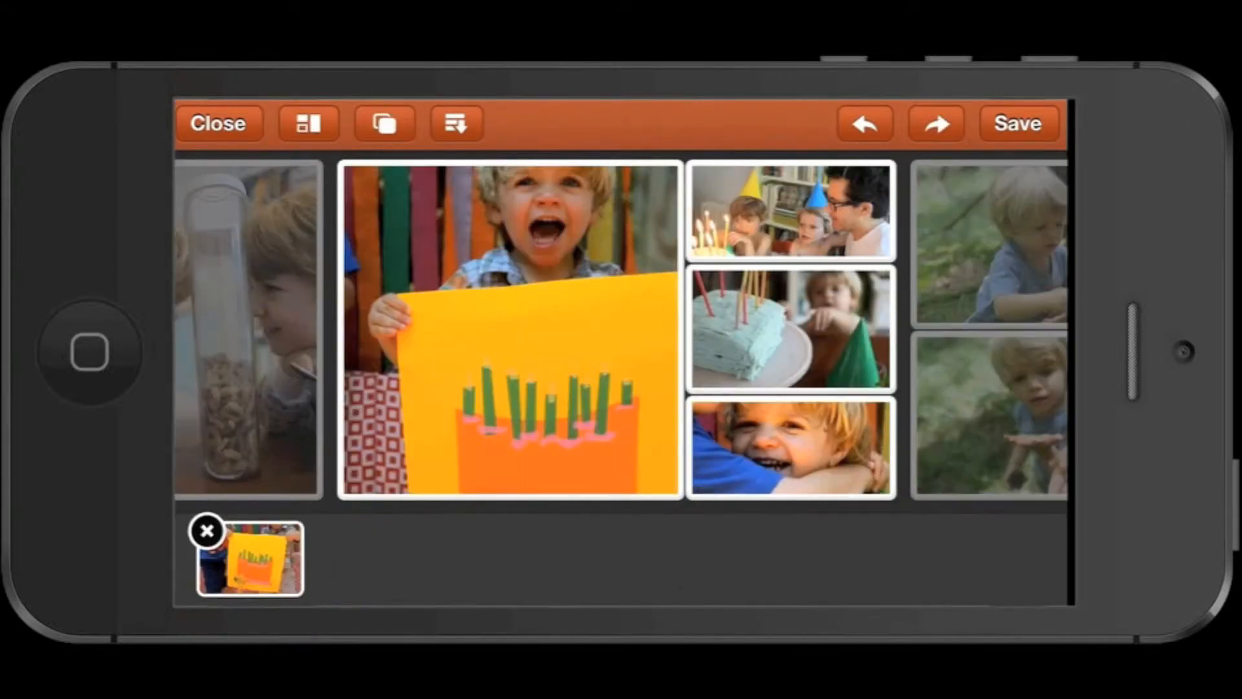
# - Select the hugging-boy photo in its side slot
pyautogui.click(790, 448)
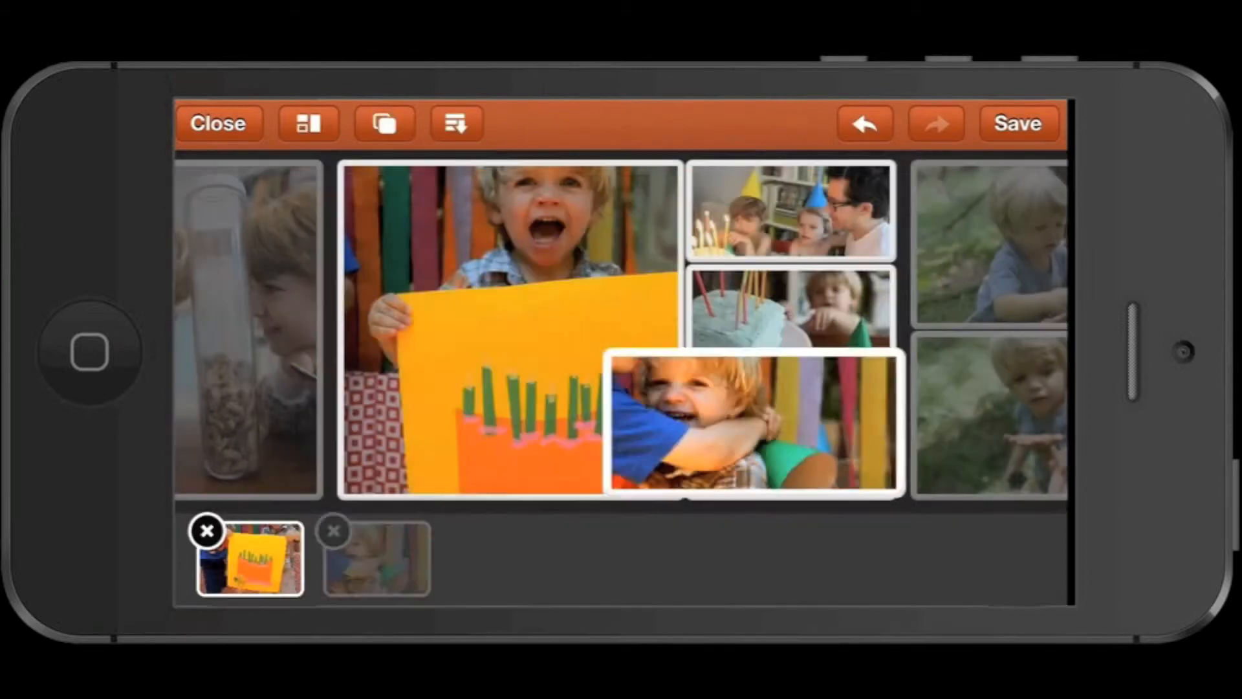
# - Drag the hugging-boy photo off the page, leaving party and cake photos beside it
pyautogui.moveTo(751, 422); pyautogui.dragTo(387, 559)
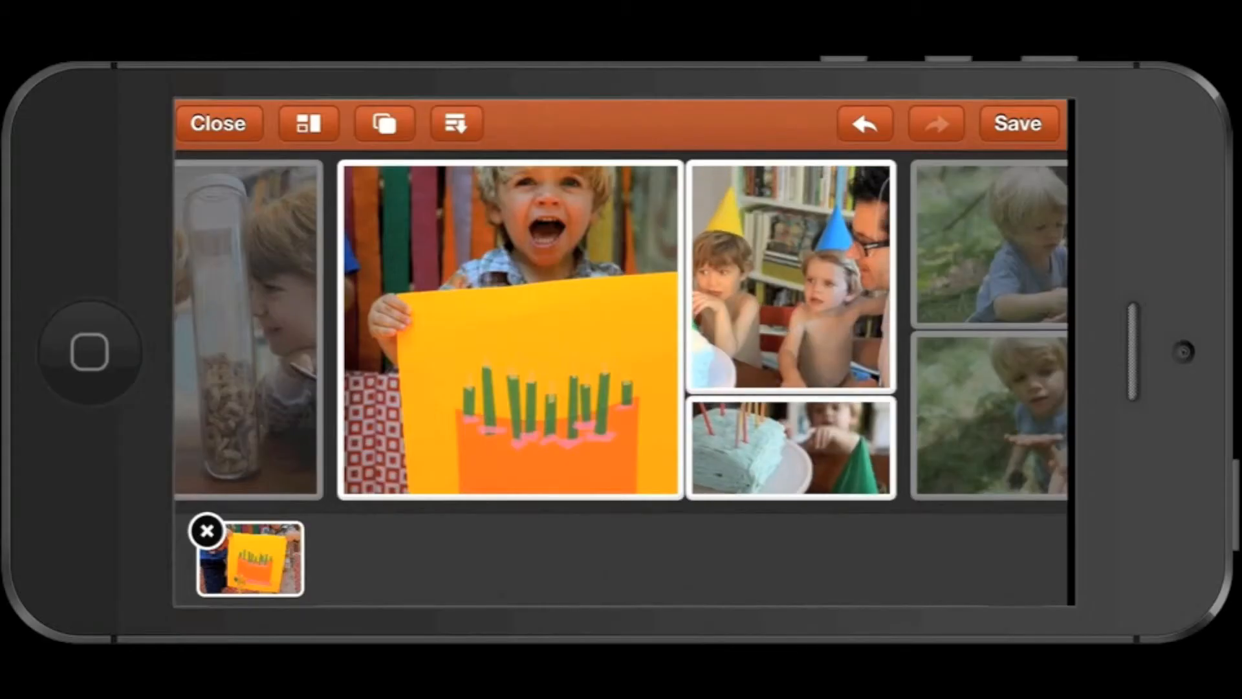
pyautogui.click(384, 124)
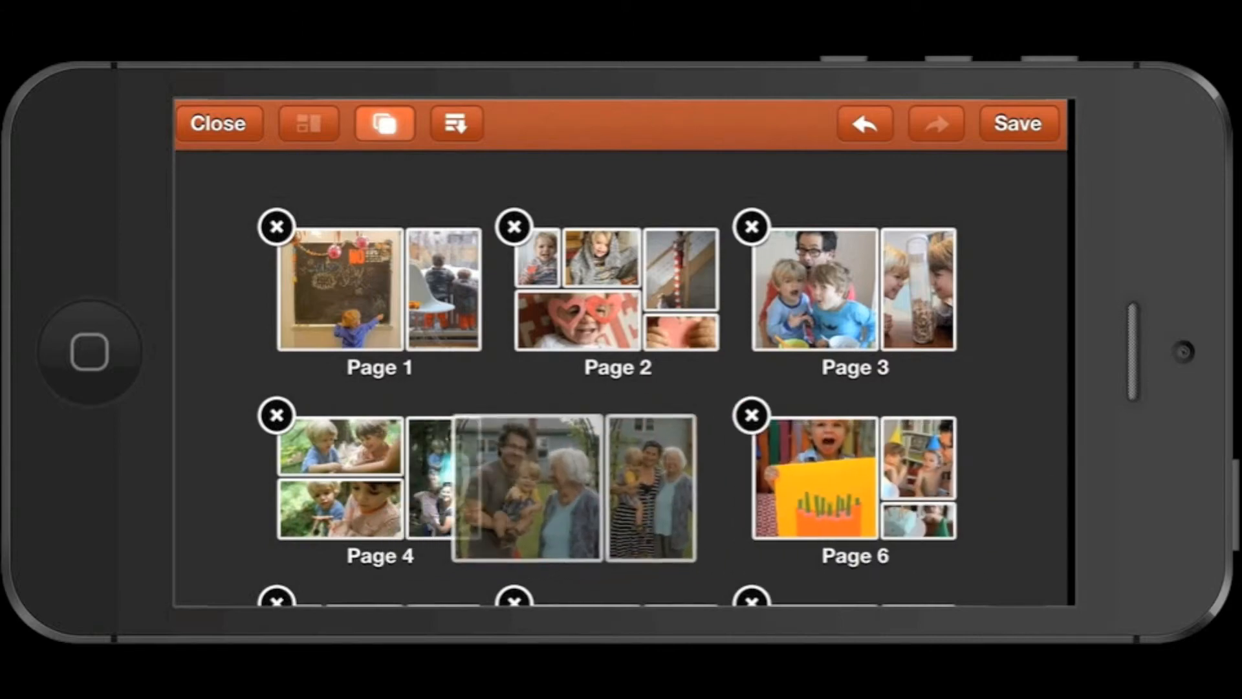
# - Reorder pages in the page overview and save the line
pyautogui.scroll(-3)
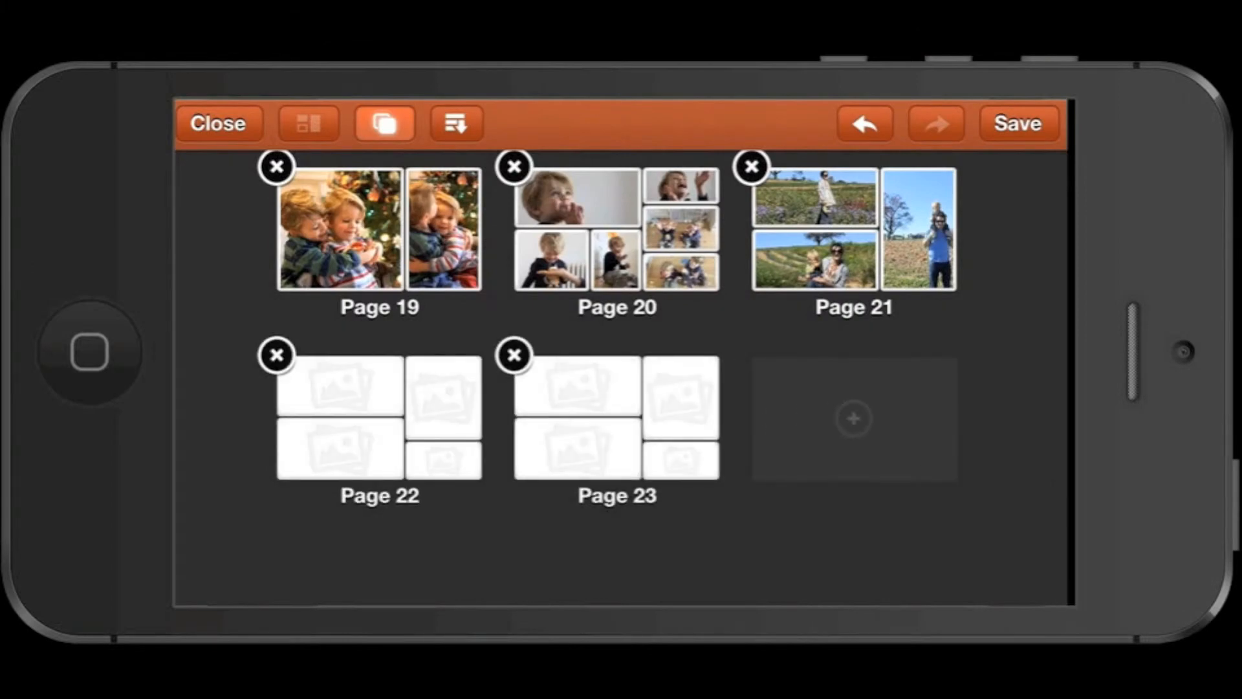
pyautogui.click(853, 418)
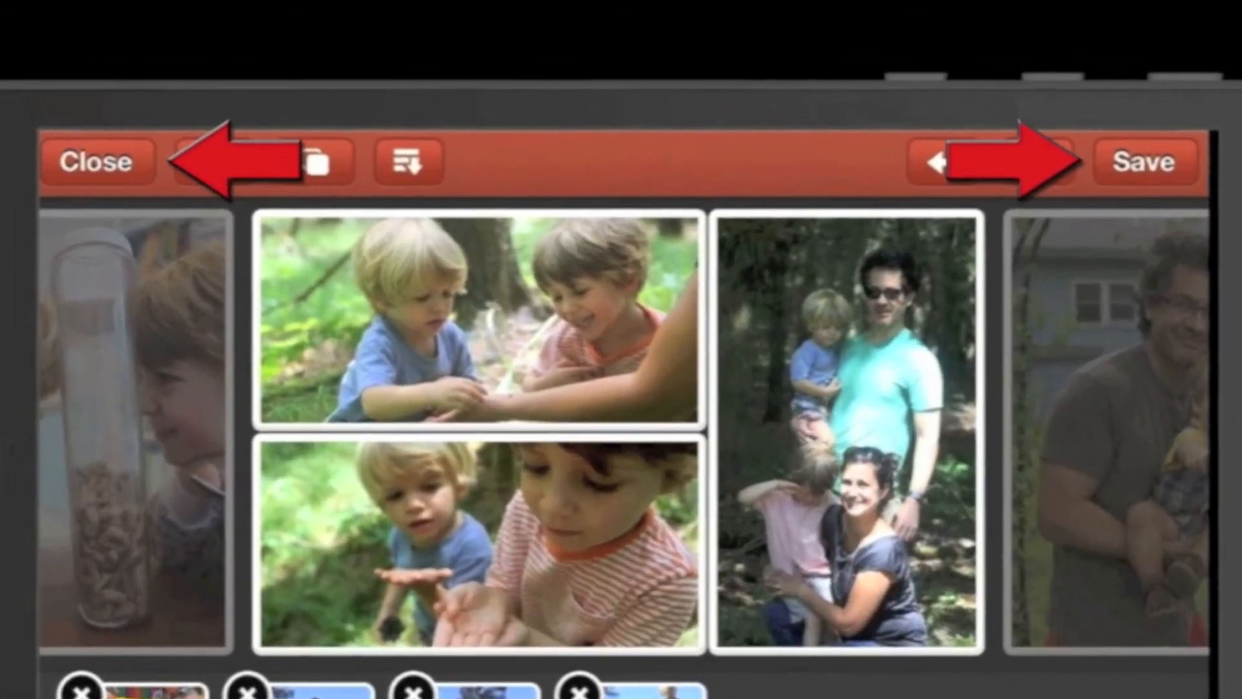
pyautogui.click(1143, 163)
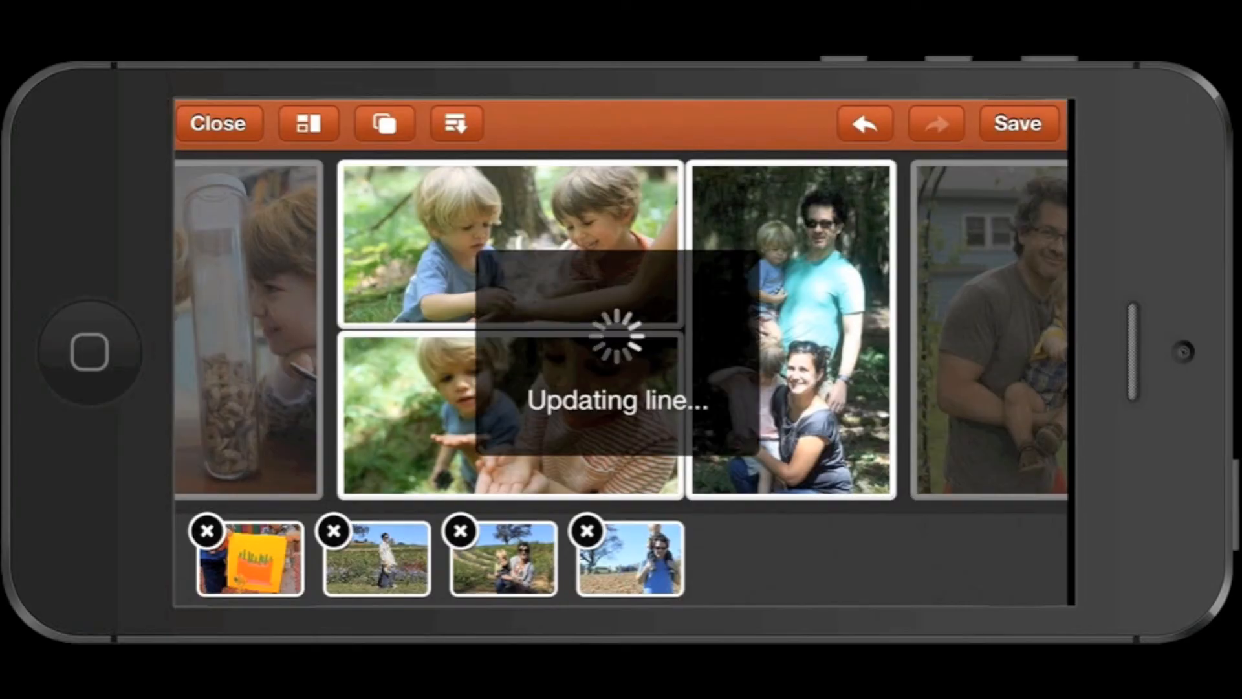